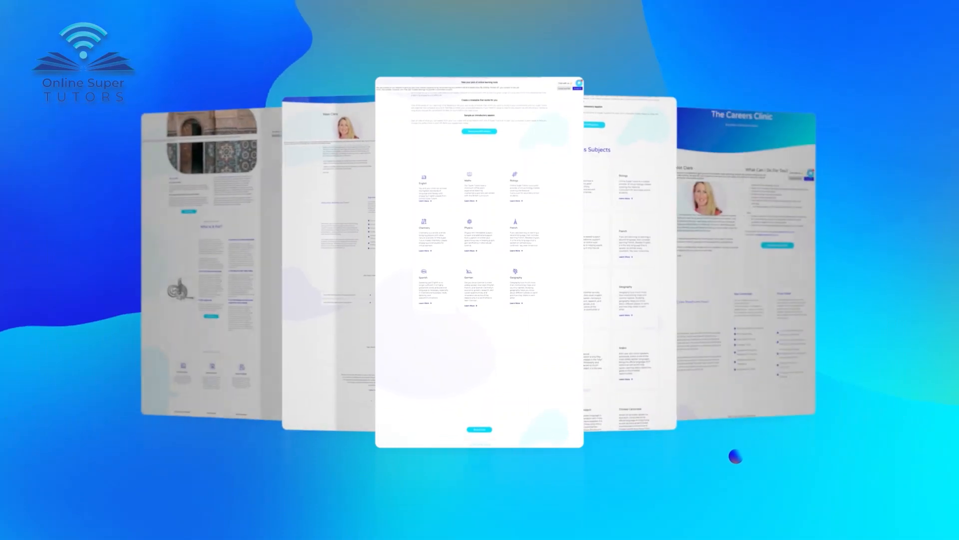
scroll("down", 3)
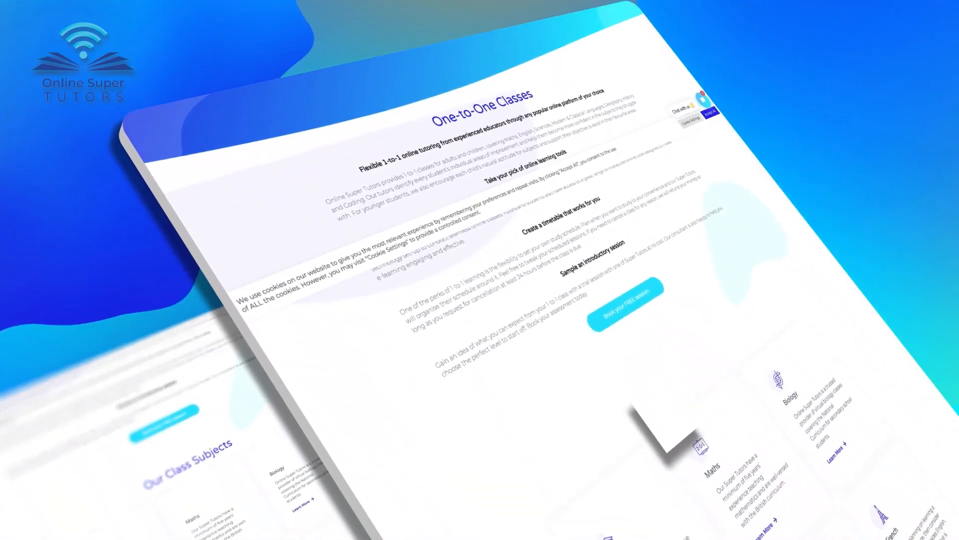
scroll("down", 3)
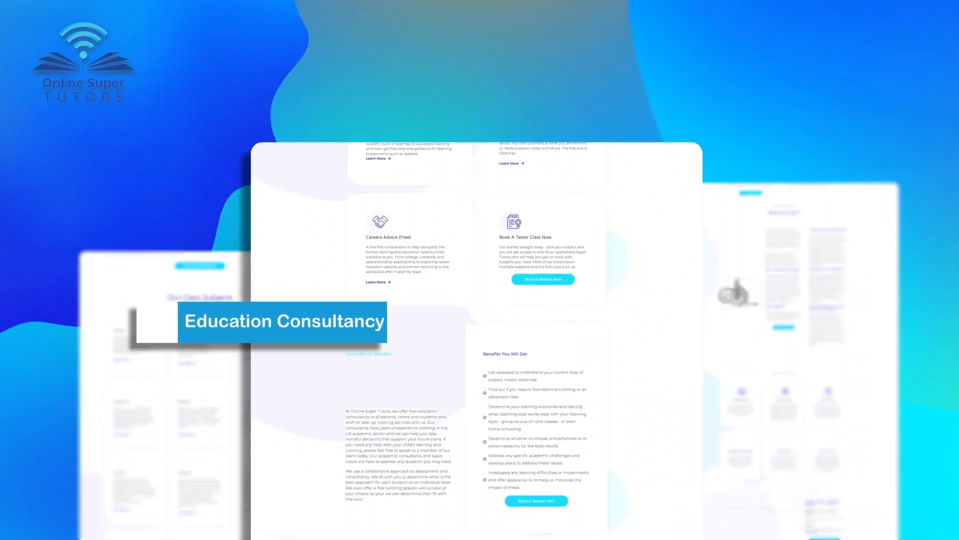
scroll("down", 3)
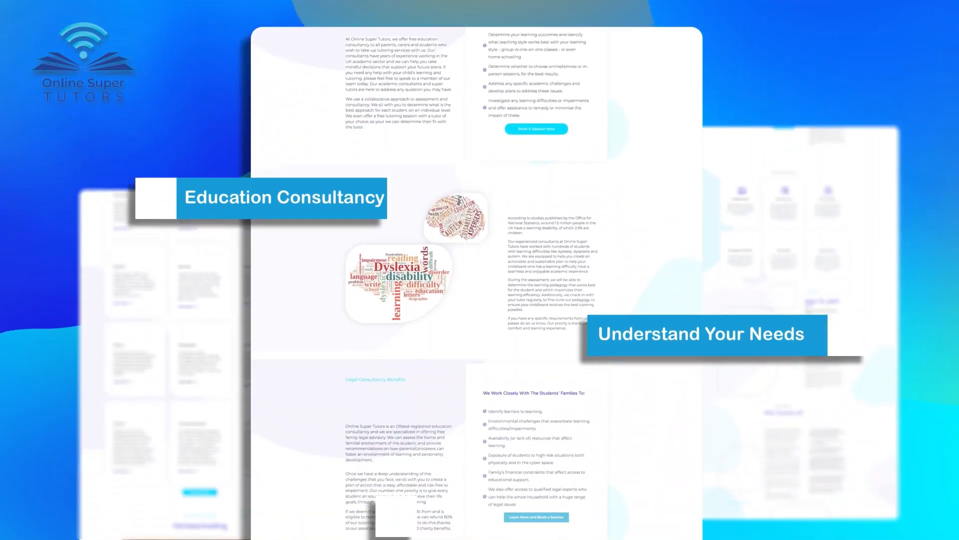
scroll("down", 3)
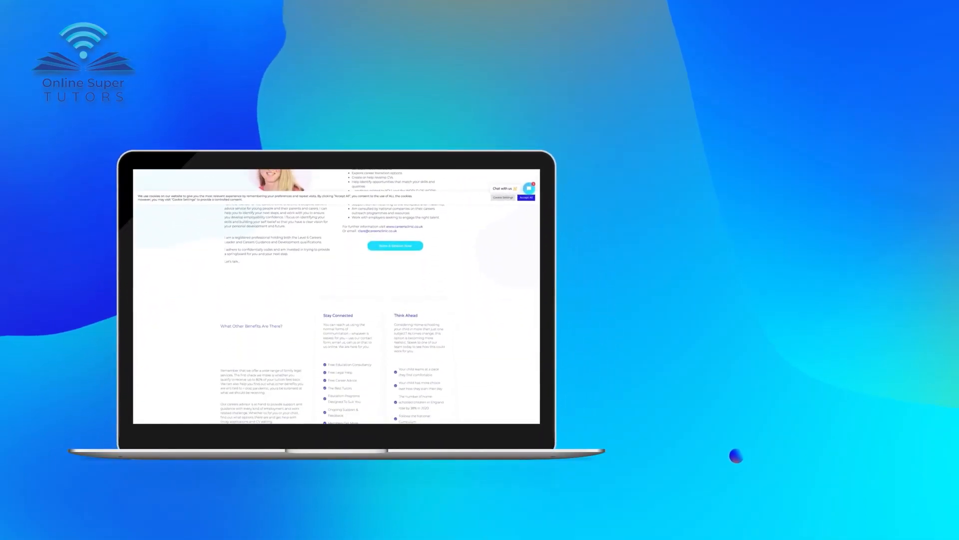
scroll("down", 3)
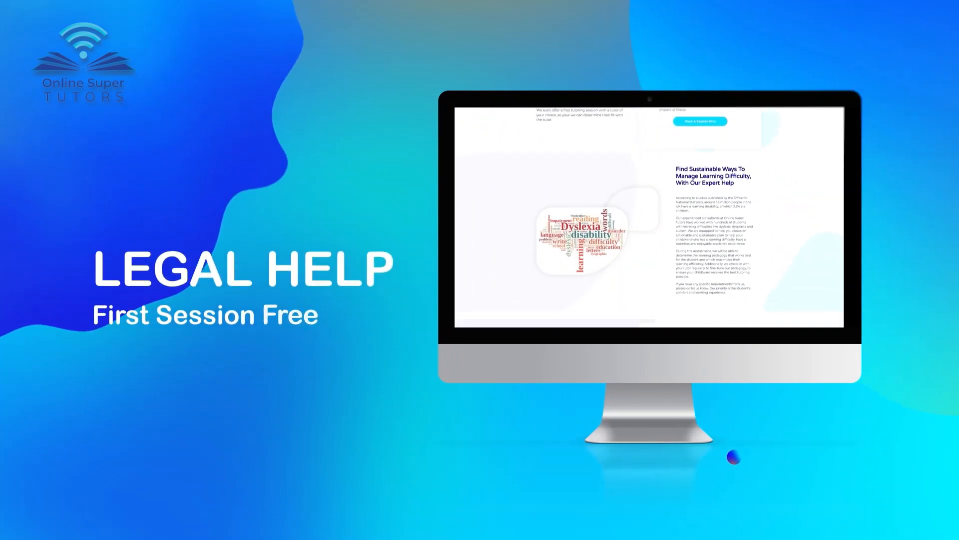
scroll("down", 3)
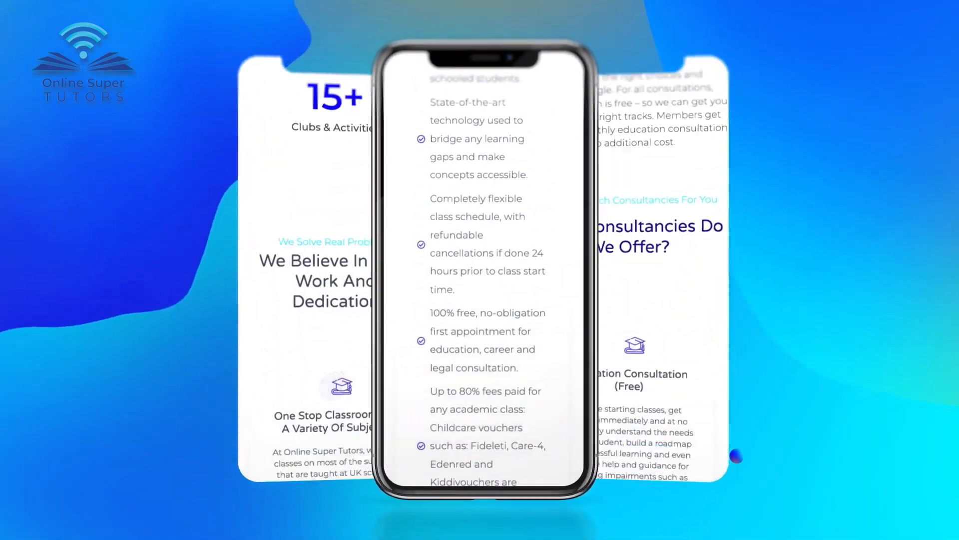
scroll("down", 3)
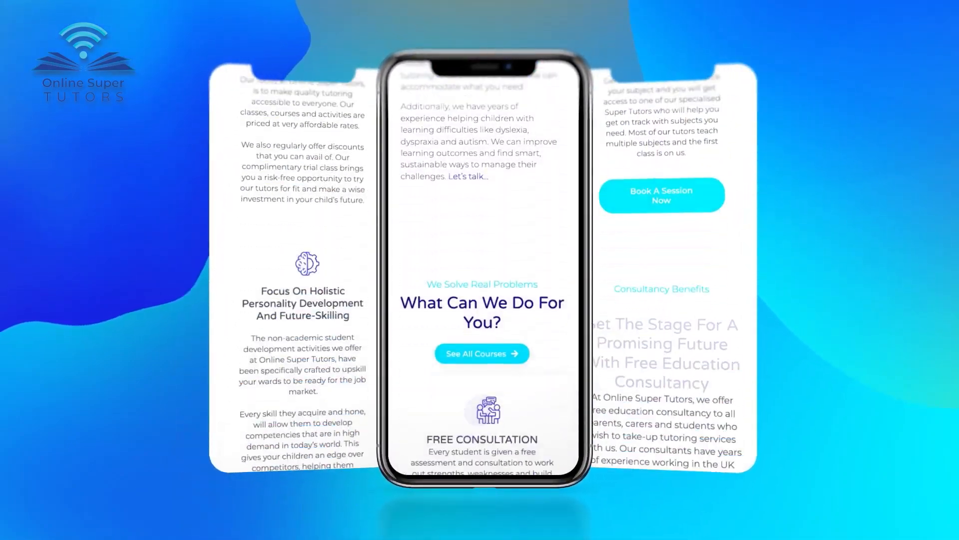
scroll("down", 3)
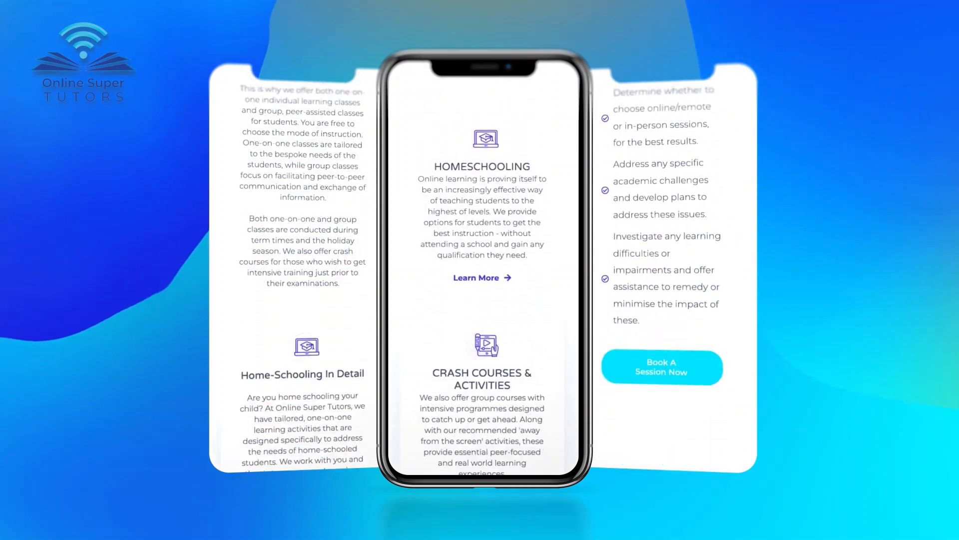